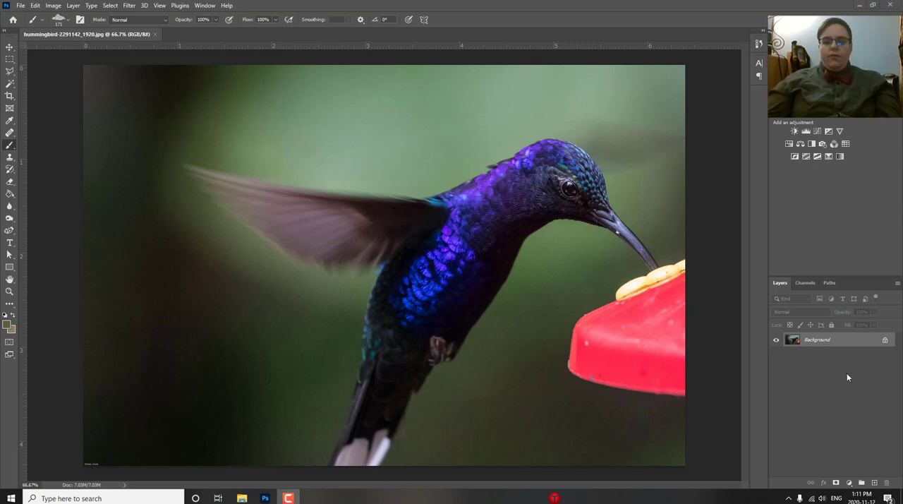
pyautogui.moveTo(688, 245)
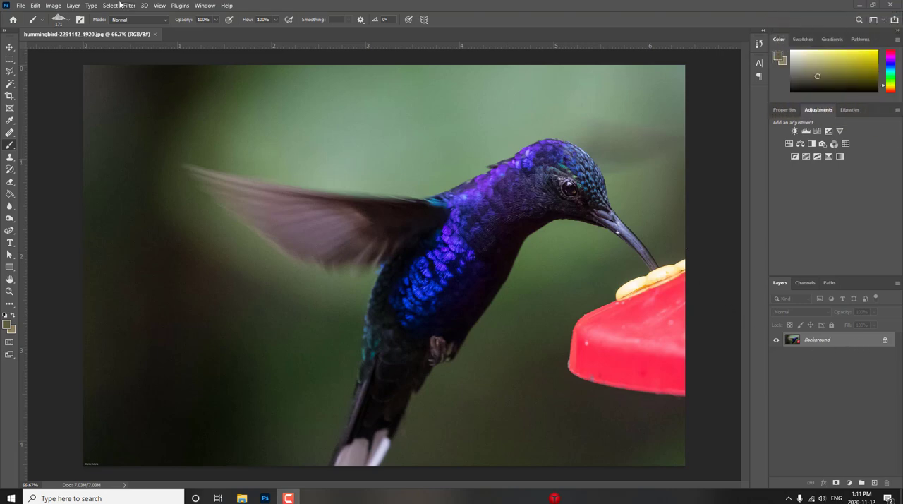
# Check the photo's image size, then unlock the Background layer into Layer 0.
pyautogui.click(53, 5)
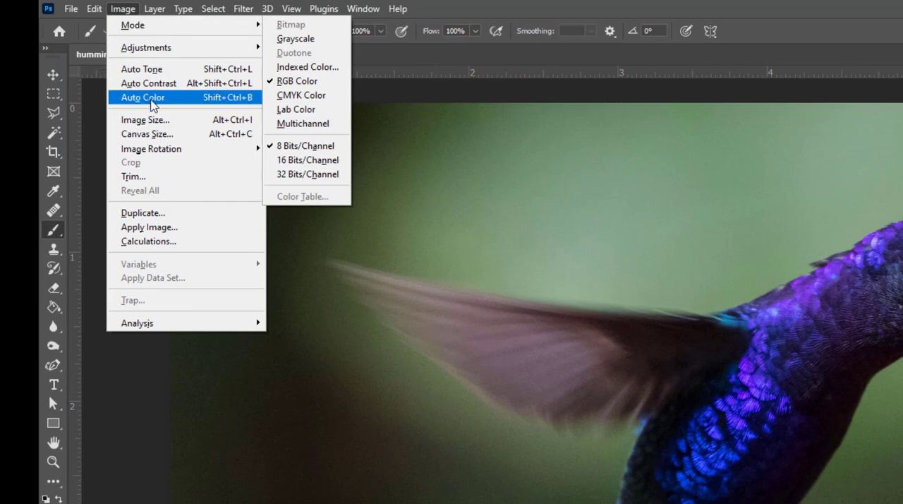
pyautogui.click(145, 120)
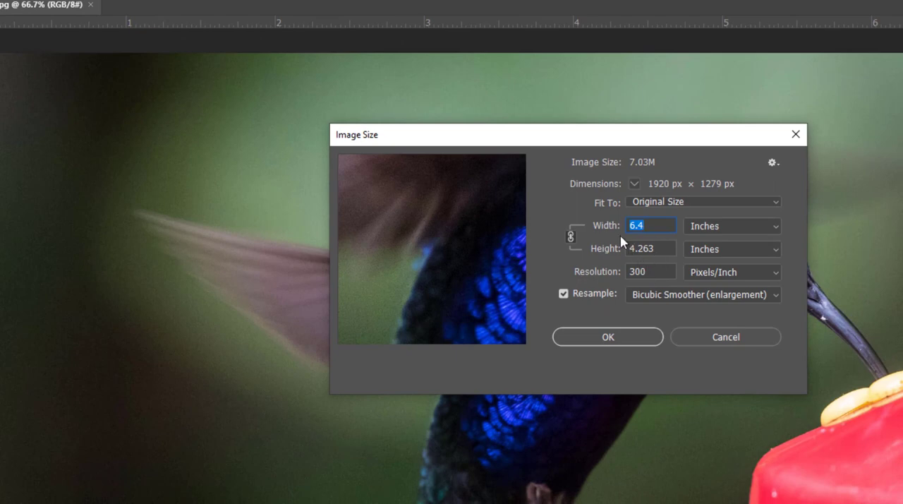
pyautogui.moveTo(668, 327)
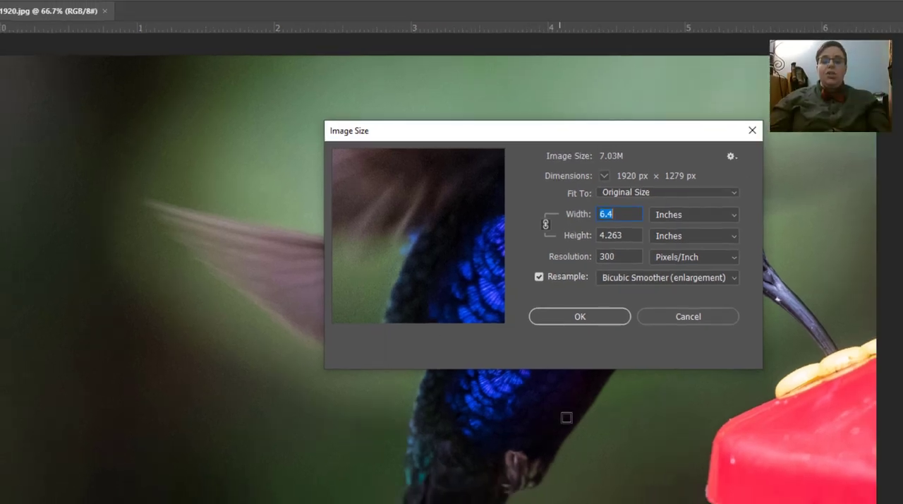
pyautogui.click(687, 316)
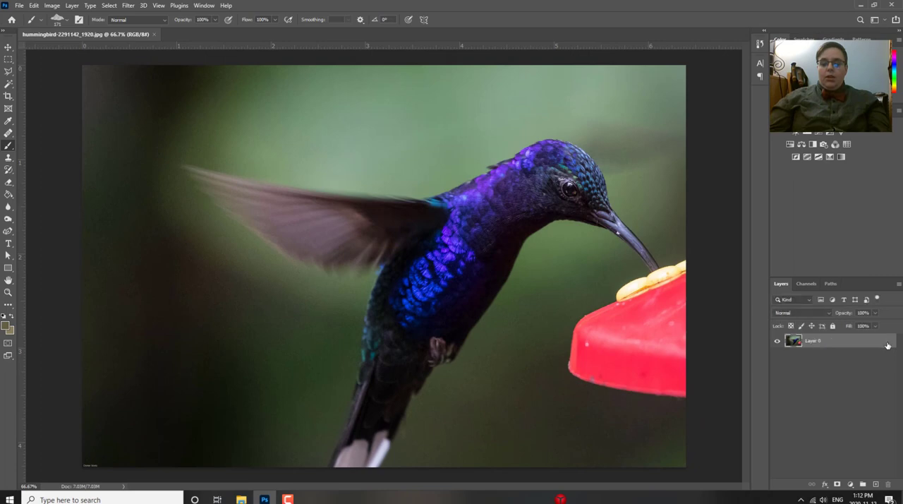
# Create a Print Letter document and convert its white Background into an editable layer.
pyautogui.click(19, 5)
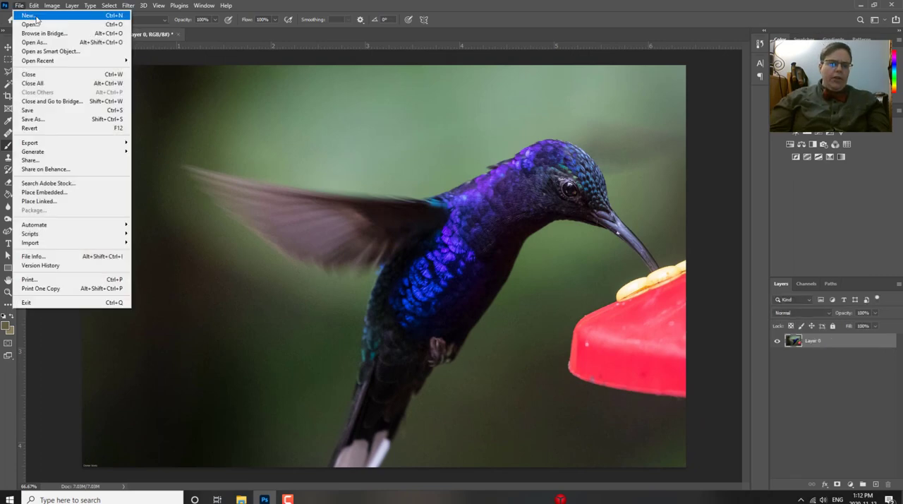
pyautogui.click(28, 15)
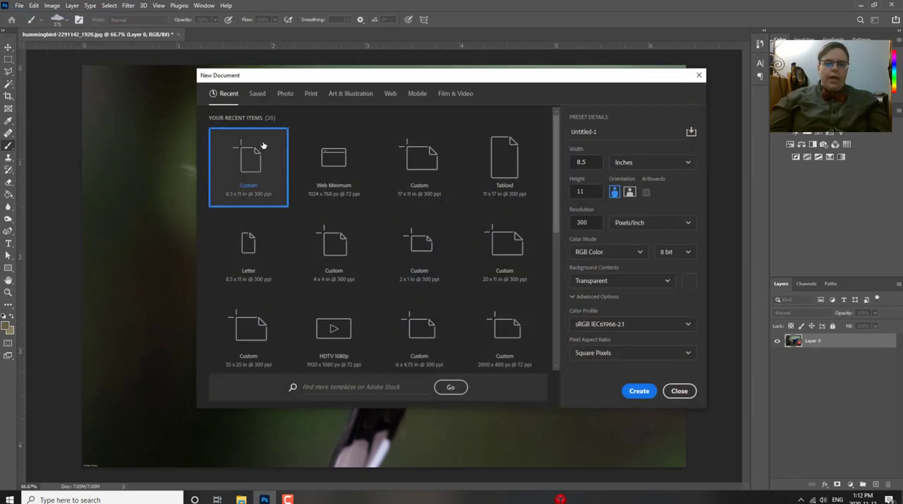
pyautogui.click(311, 93)
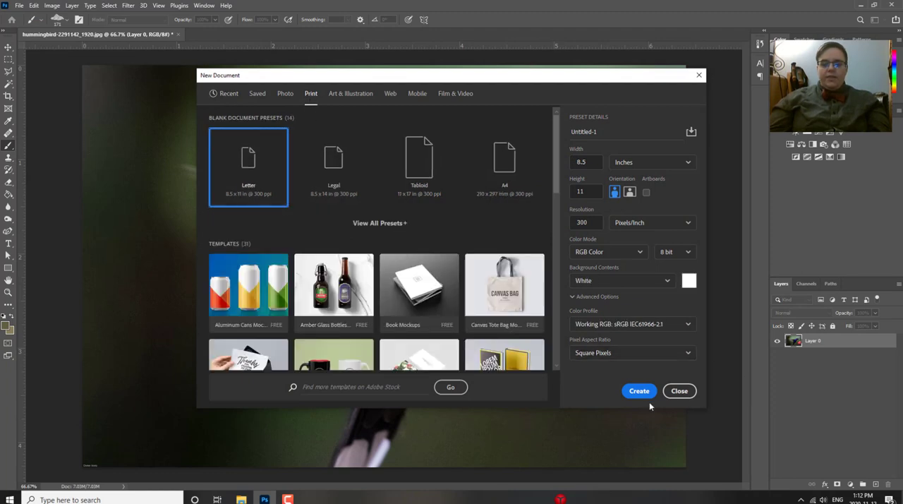
pyautogui.click(638, 390)
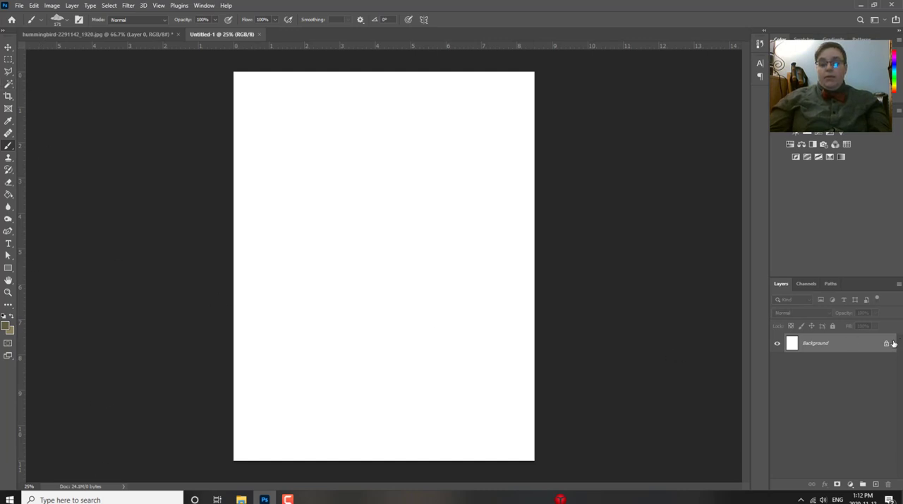
pyautogui.doubleClick(814, 343)
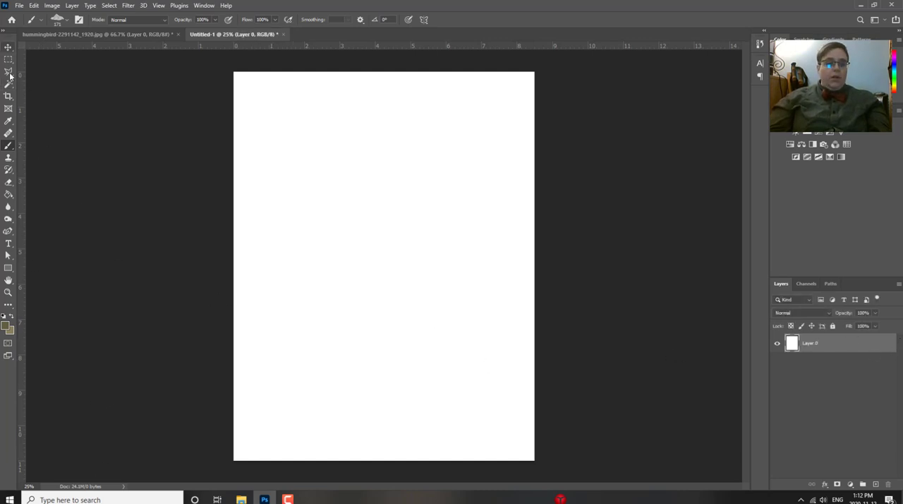
pyautogui.click(9, 71)
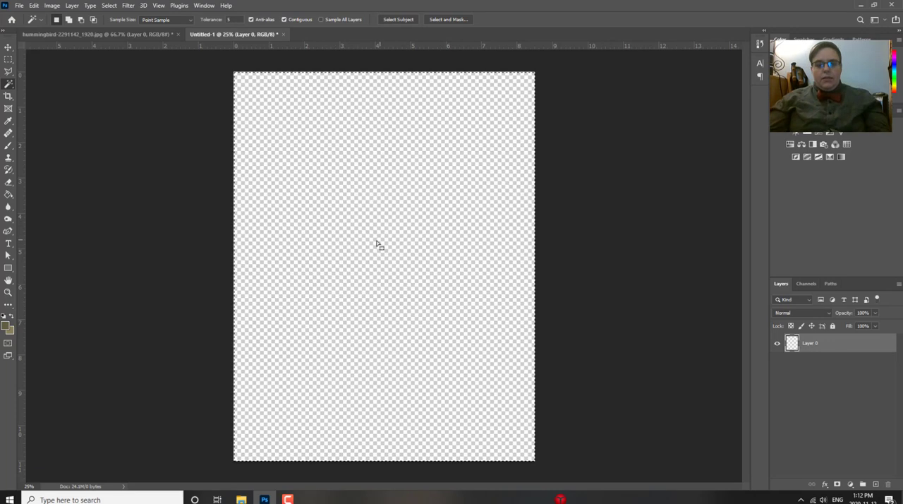
# Drag the hummingbird photo from its tab into the Untitled-1 document.
pyautogui.click(99, 34)
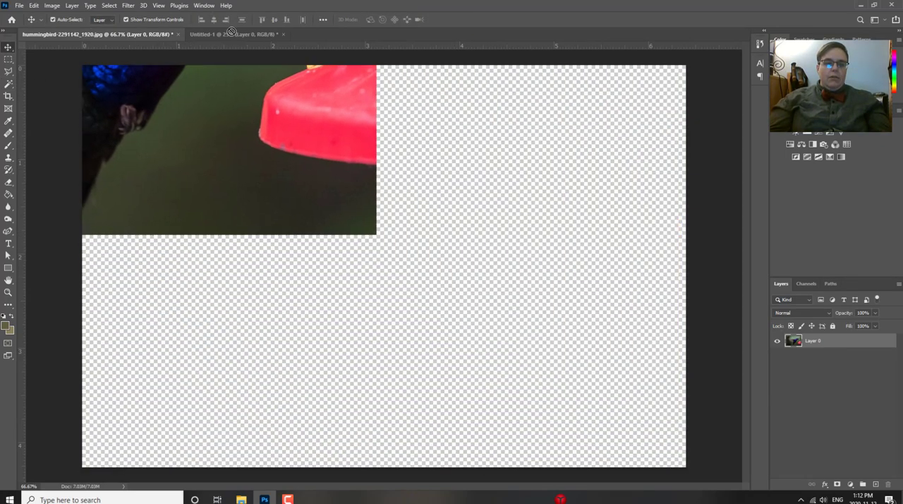
pyautogui.click(233, 34)
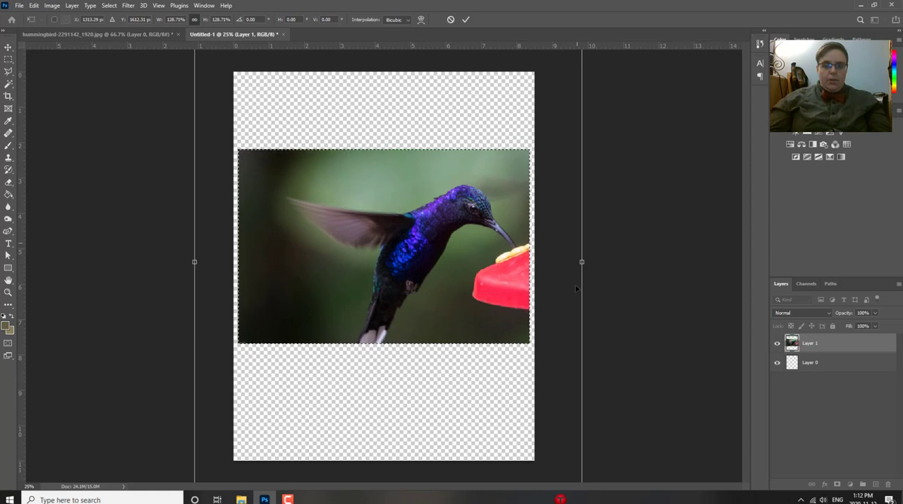
pyautogui.moveTo(658, 209)
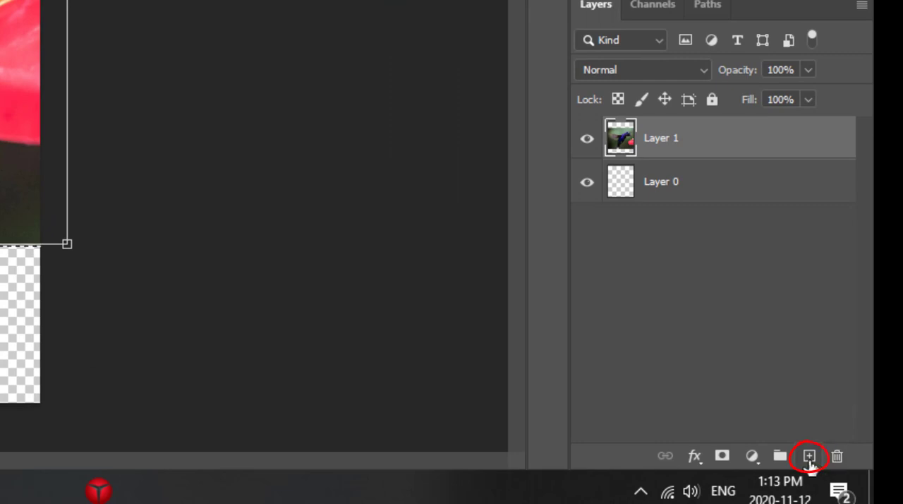
# Add a new empty layer and begin renaming it 'Humming bird trace'.
pyautogui.click(809, 456)
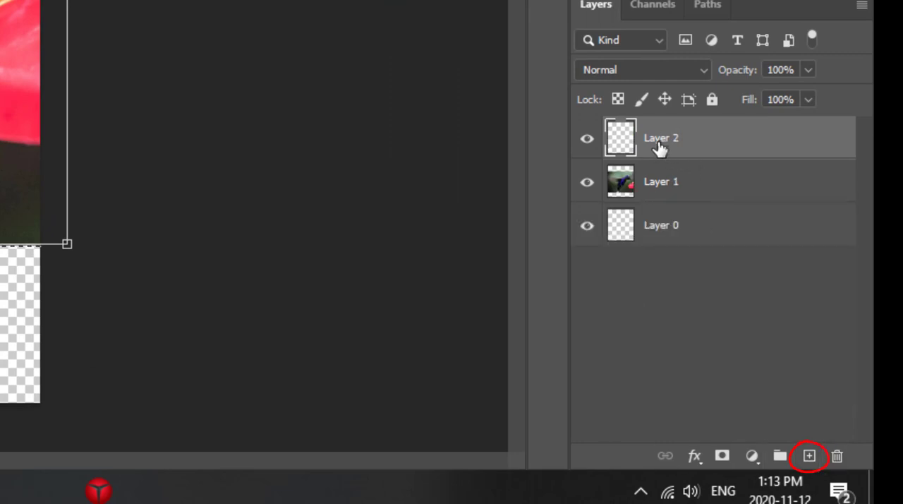
pyautogui.doubleClick(661, 137)
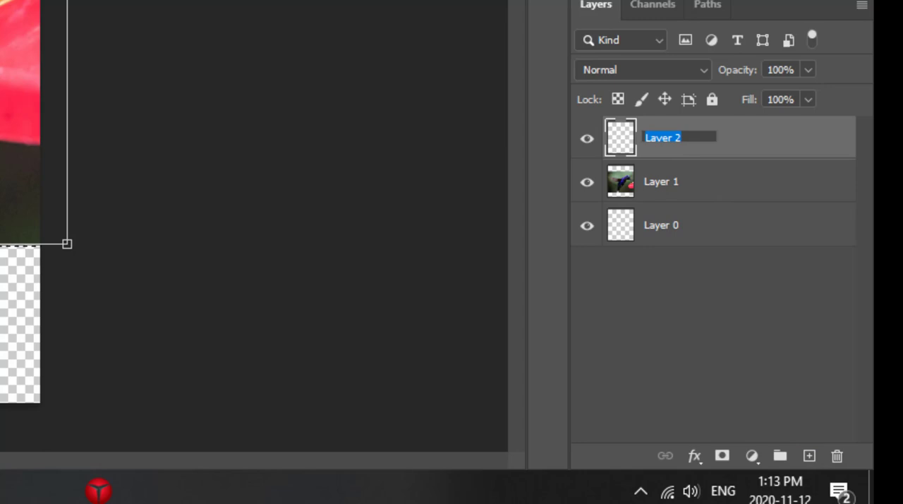
pyautogui.write('P')
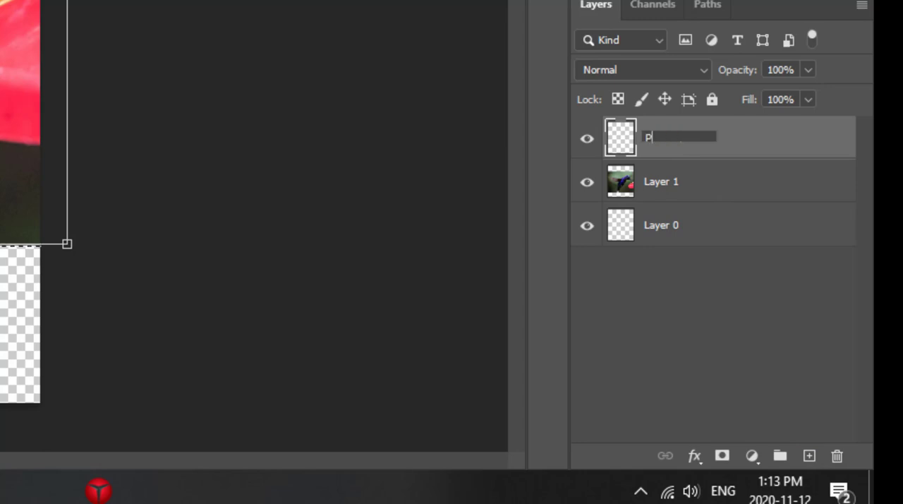
pyautogui.write('Humming')
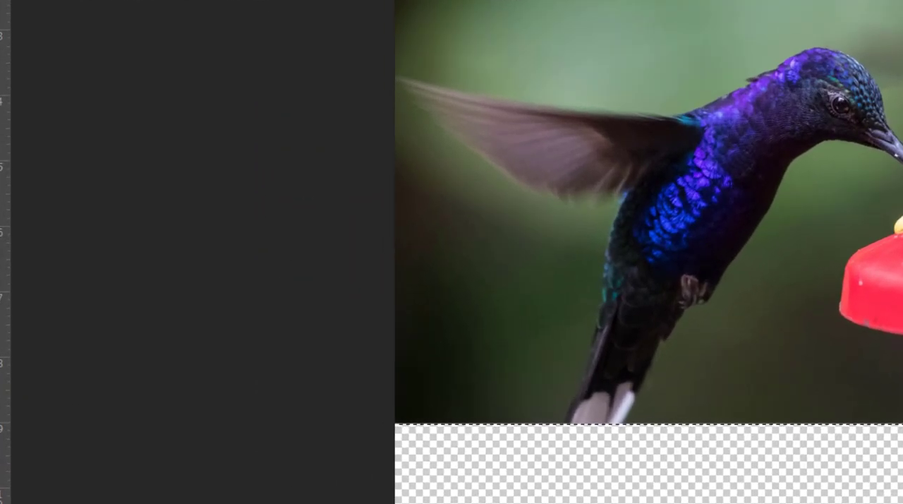
# Open the Pen tool flyout to compare the Pen, Freeform and Curvature Pen tools.
pyautogui.click(10, 128)
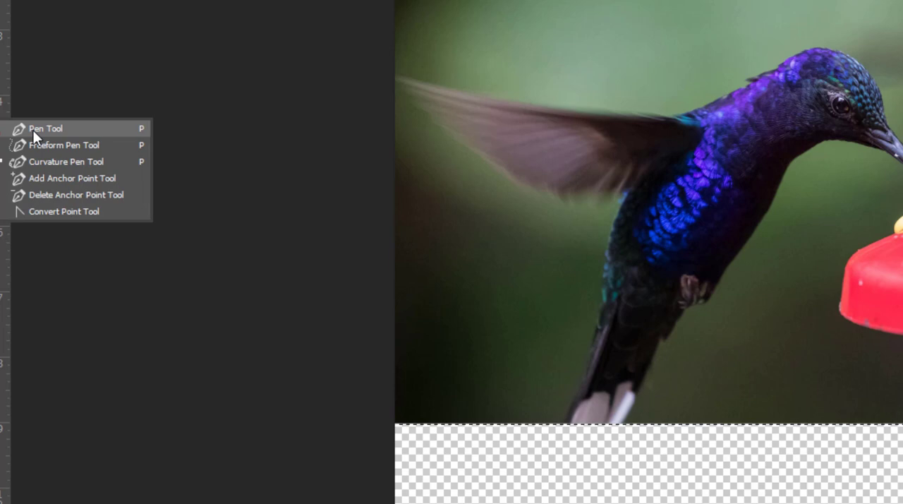
pyautogui.moveTo(67, 161)
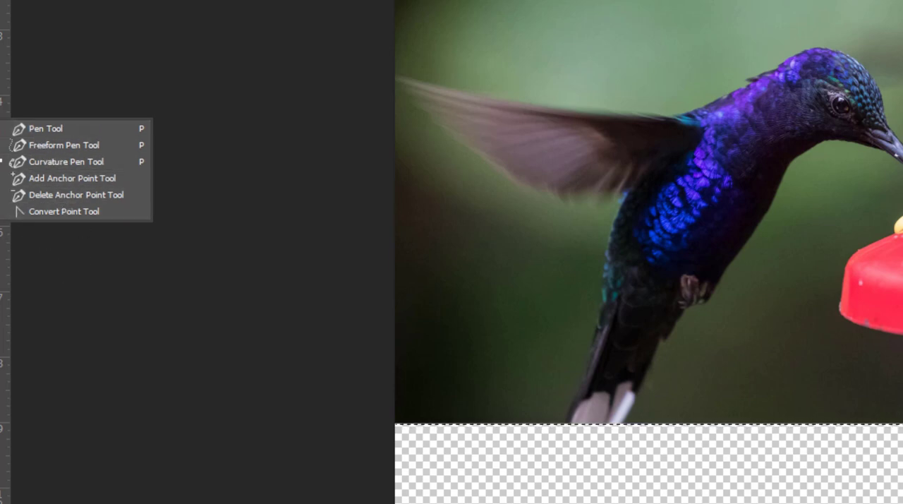
pyautogui.moveTo(46, 129)
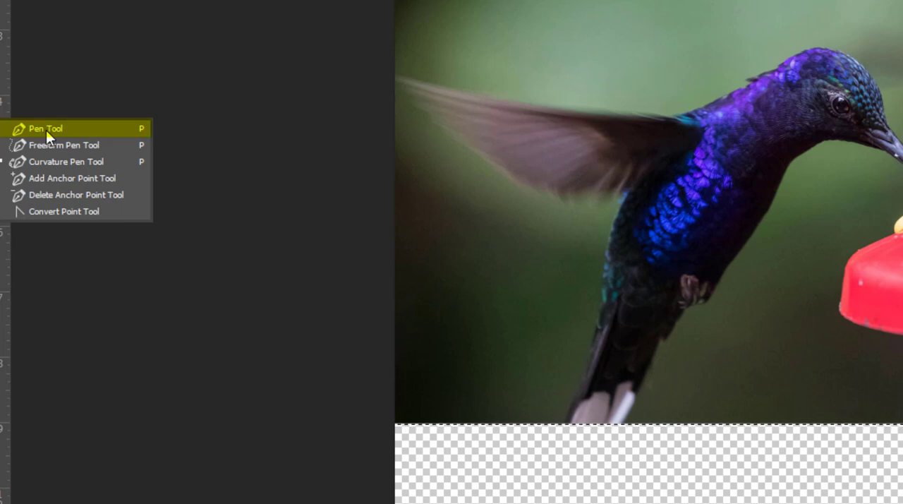
pyautogui.moveTo(67, 162)
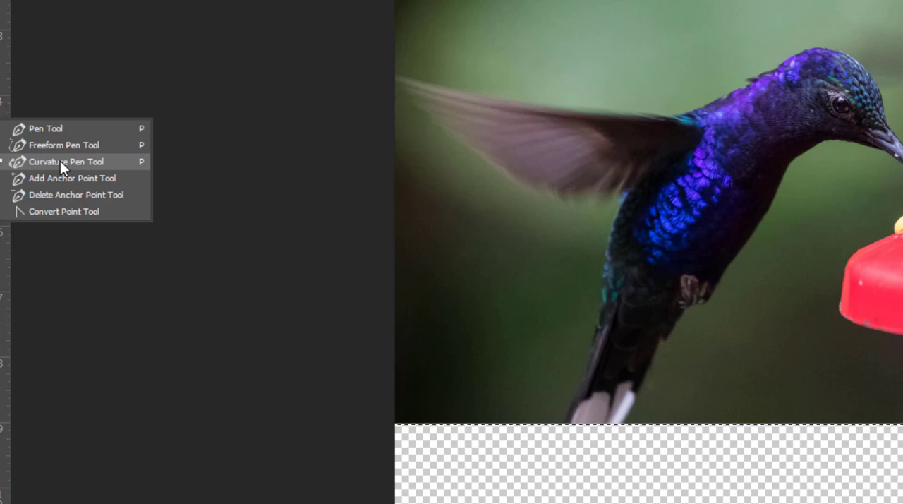
pyautogui.moveTo(63, 145)
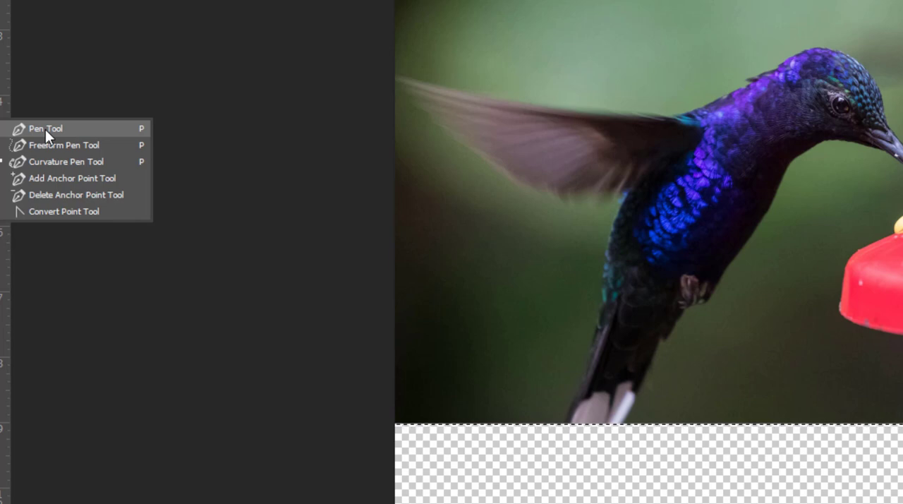
pyautogui.moveTo(58, 169)
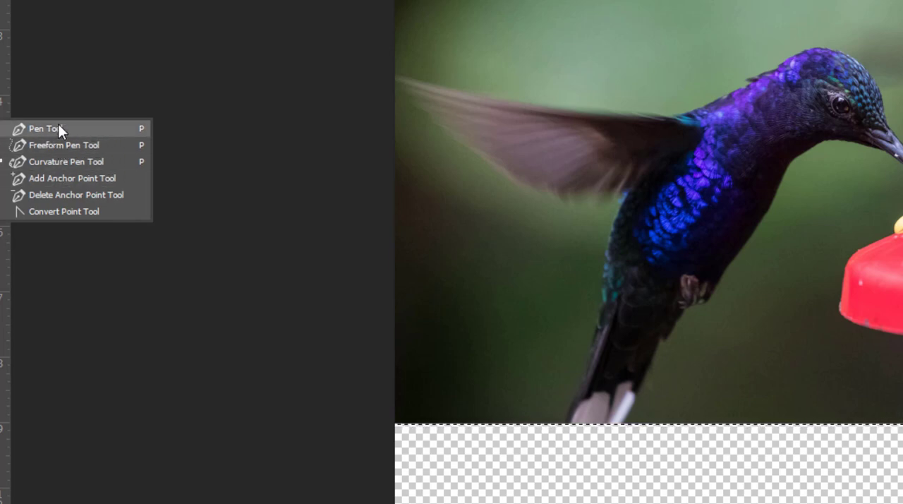
pyautogui.moveTo(66, 160)
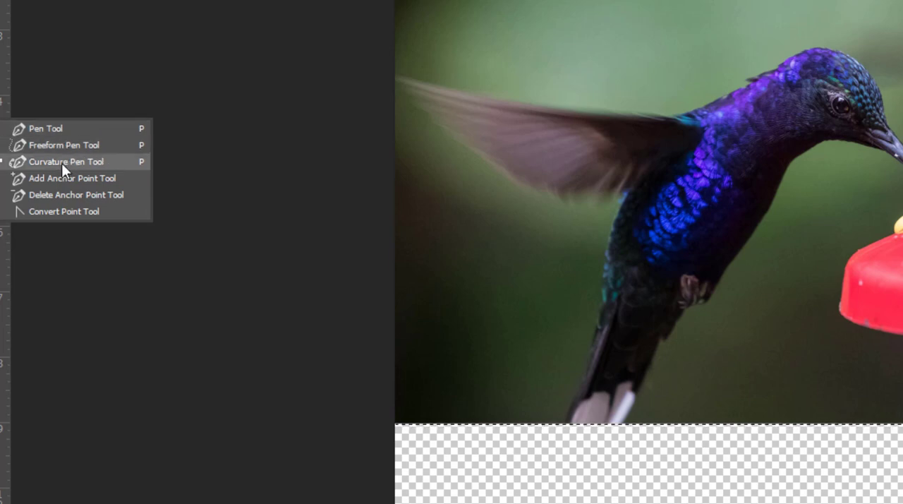
pyautogui.moveTo(62, 157)
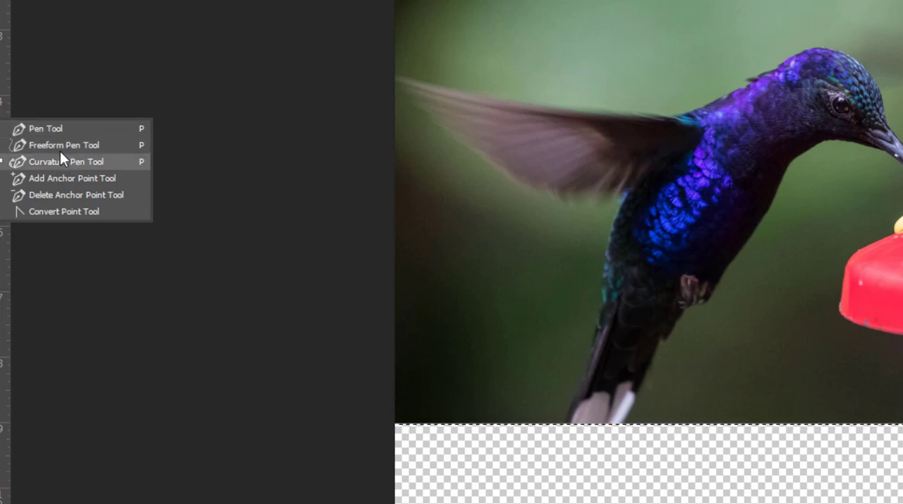
# Place curved Pen anchor points along the hummingbird's edge, continuing down its belly.
pyautogui.click(63, 161)
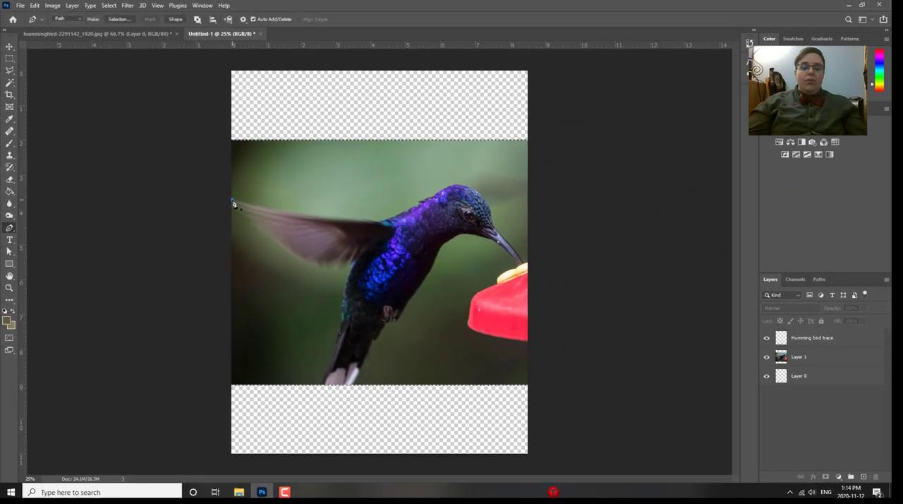
pyautogui.moveTo(148, 249)
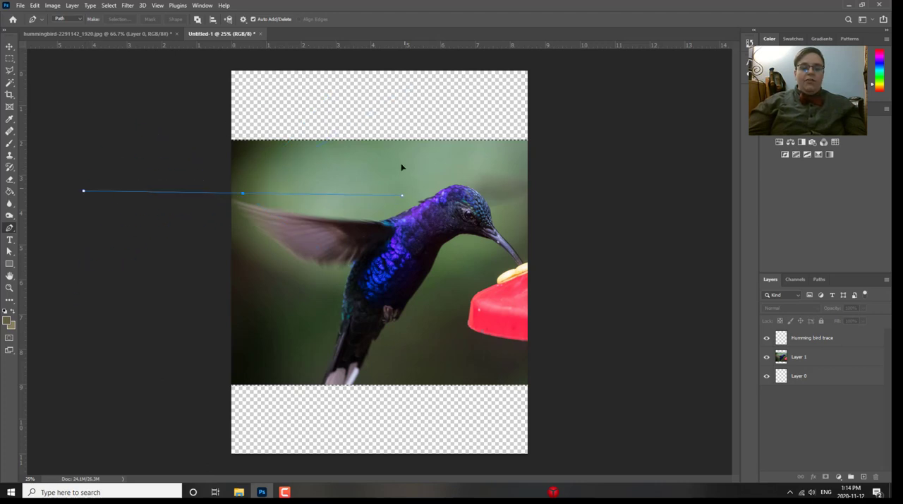
pyautogui.moveTo(403, 196); pyautogui.dragTo(393, 205)
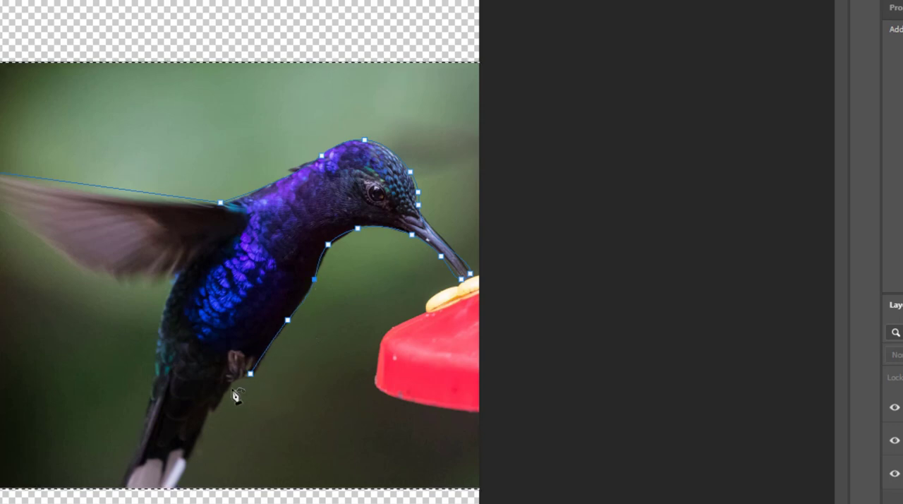
pyautogui.moveTo(254, 371); pyautogui.dragTo(225, 413)
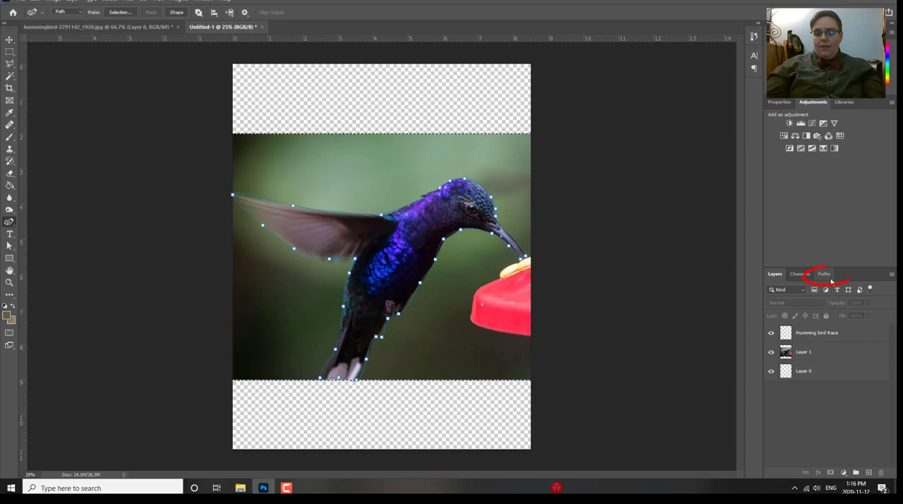
# Verify Work Path in the Paths panel, then select the Humming bird trace layer.
pyautogui.click(825, 274)
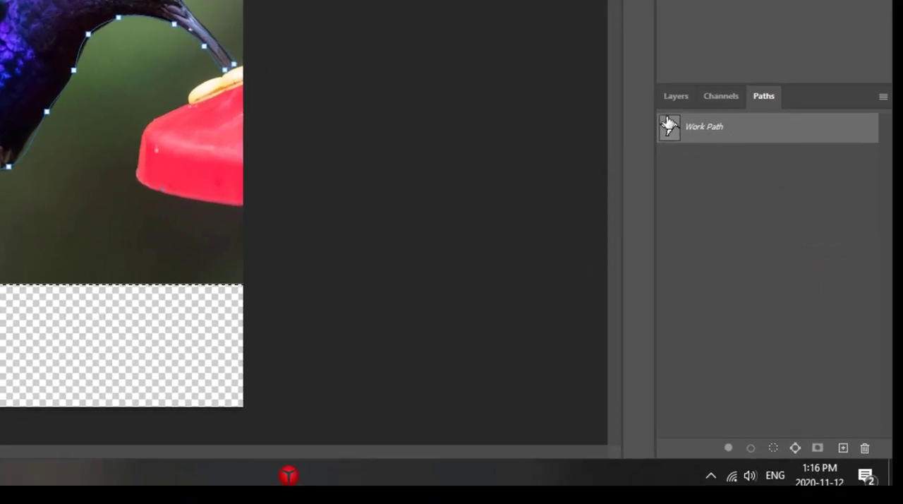
pyautogui.click(675, 96)
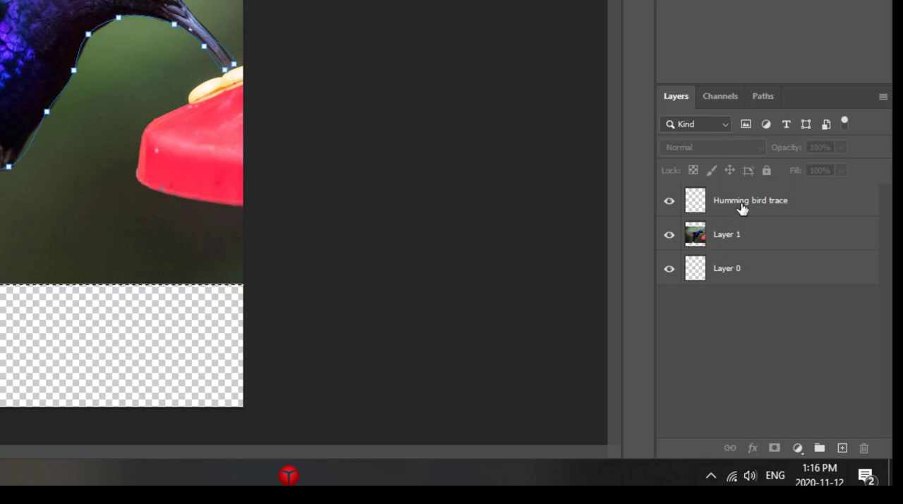
pyautogui.click(750, 200)
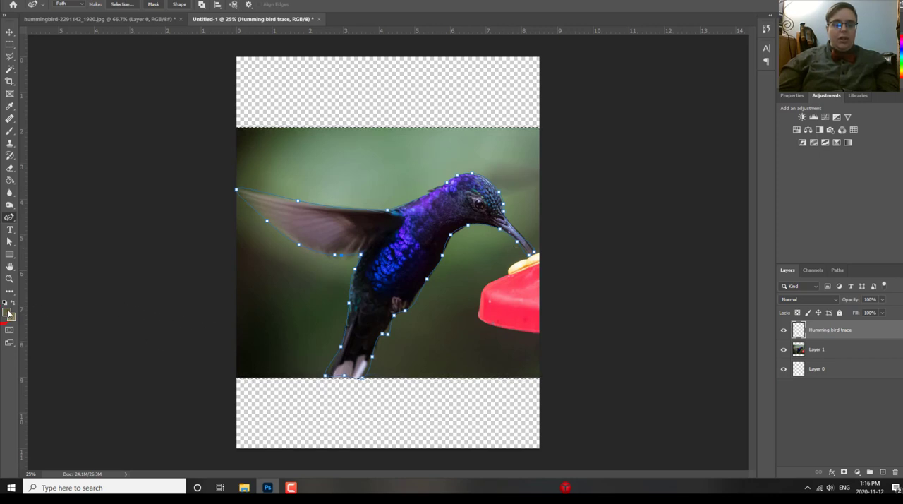
# Set the foreground colour to black and size the Hard Round brush to 171 px.
pyautogui.click(9, 313)
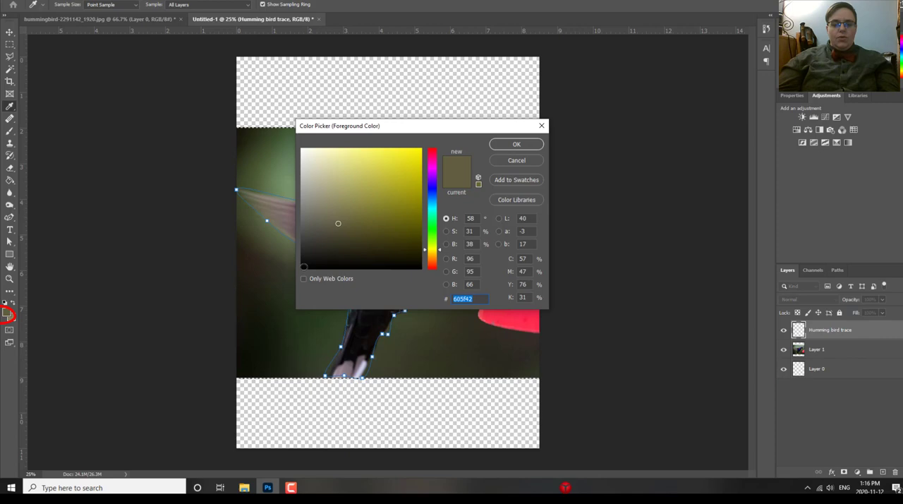
pyautogui.click(516, 144)
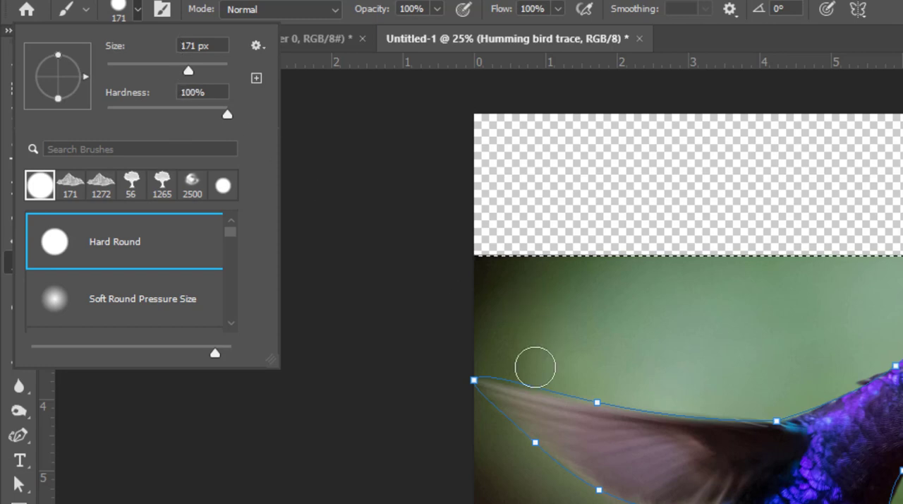
pyautogui.moveTo(188, 70)
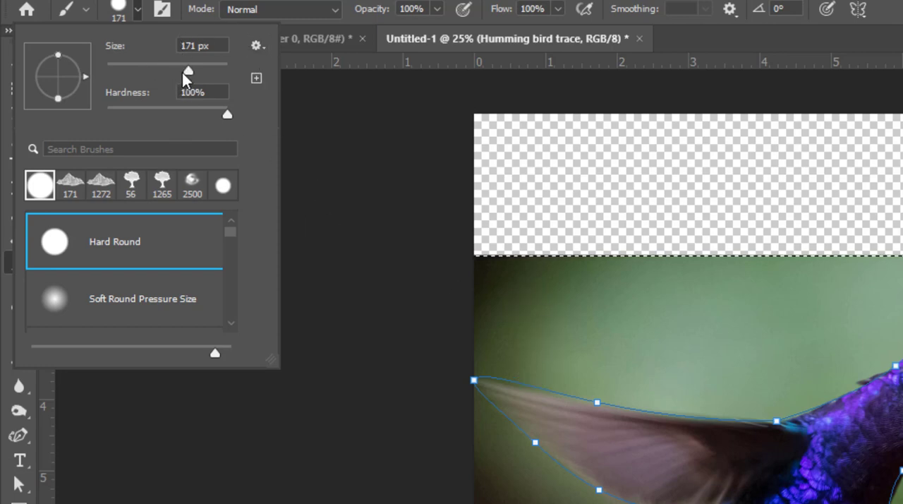
pyautogui.moveTo(187, 69); pyautogui.dragTo(122, 69)
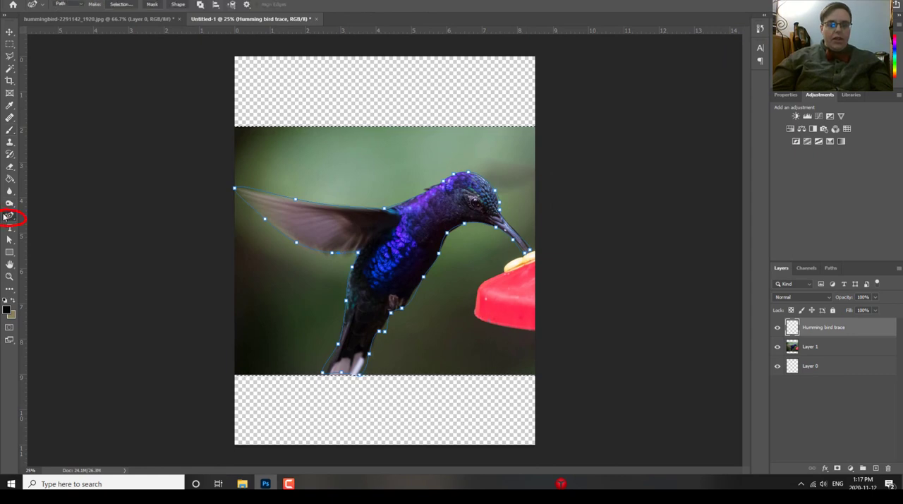
# Stroke the hummingbird subpath with the black brush tool.
pyautogui.rightClick(322, 231)
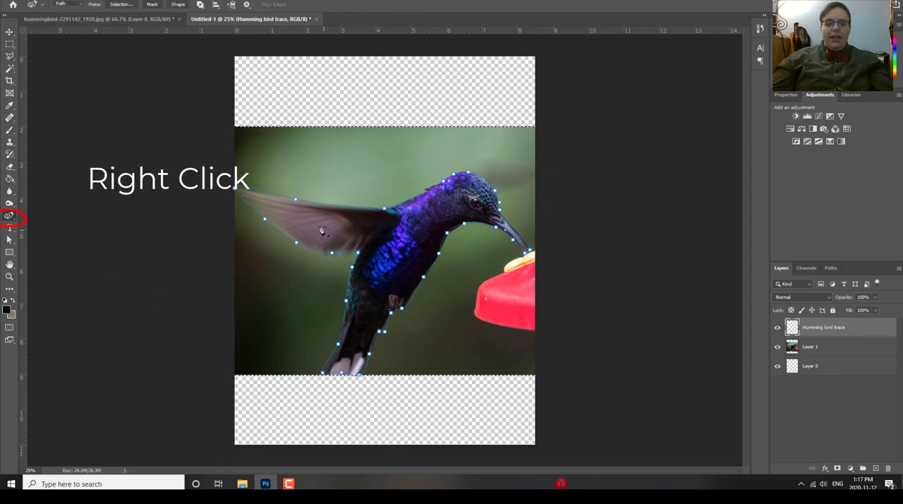
pyautogui.rightClick(321, 230)
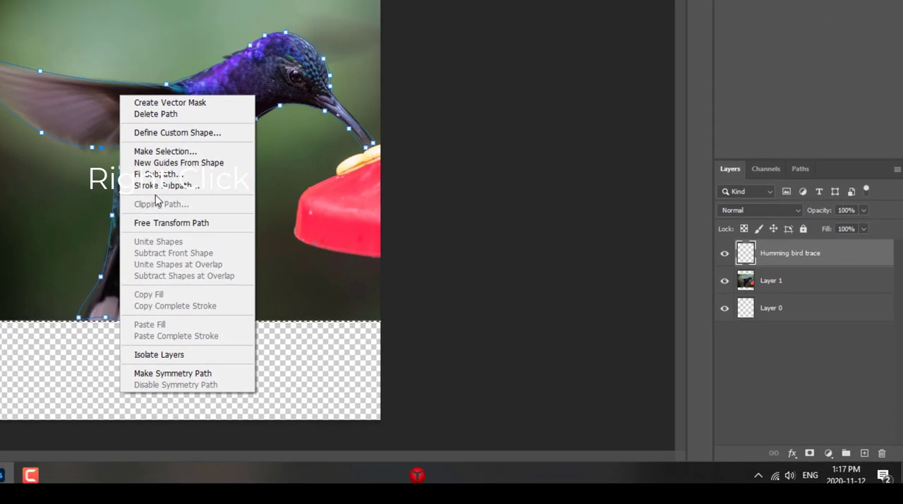
pyautogui.moveTo(166, 185)
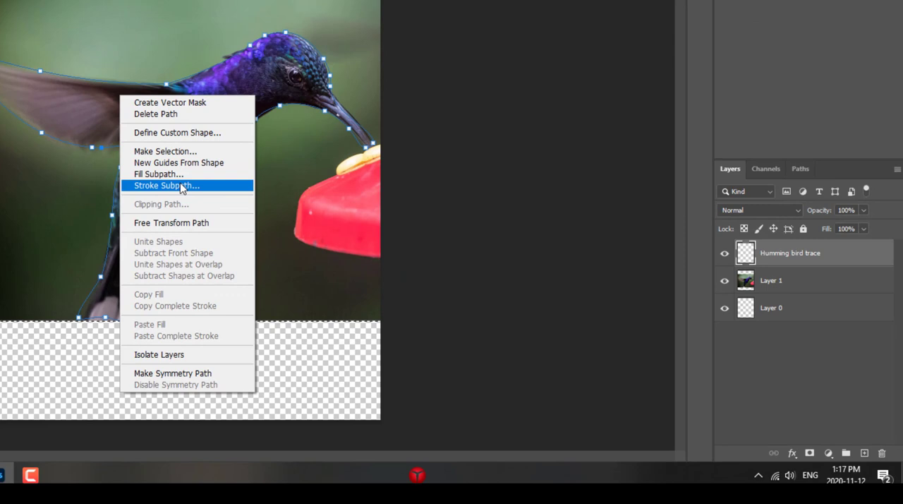
pyautogui.click(166, 185)
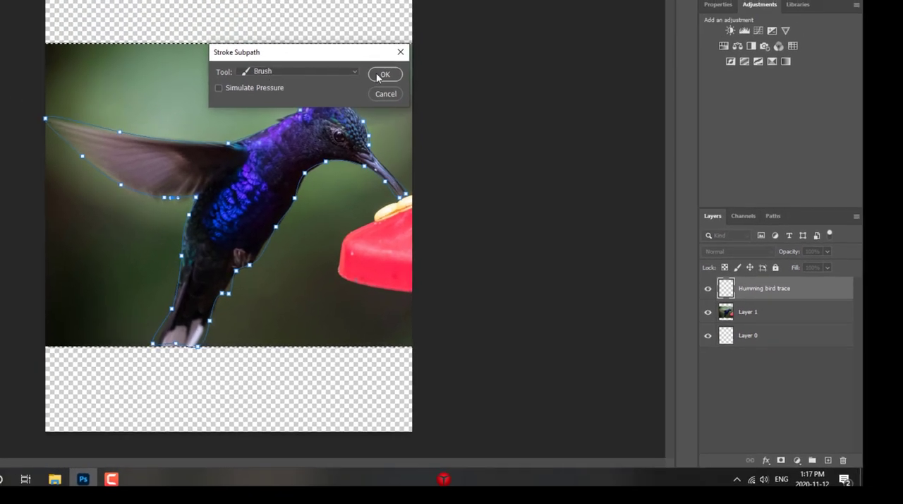
pyautogui.click(383, 75)
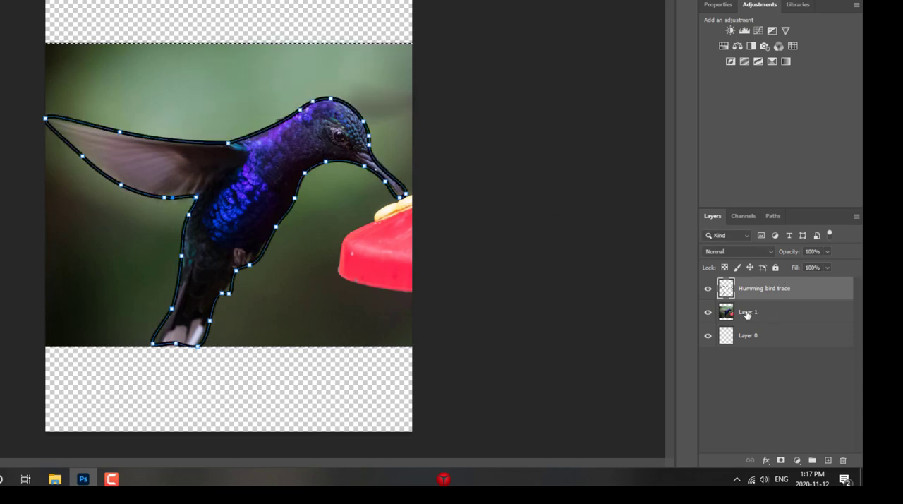
pyautogui.moveTo(295, 191)
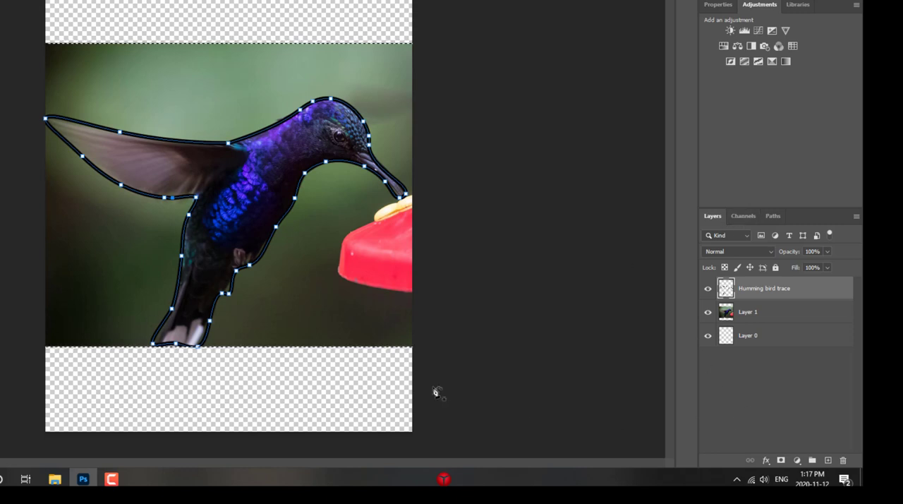
pyautogui.moveTo(789, 220)
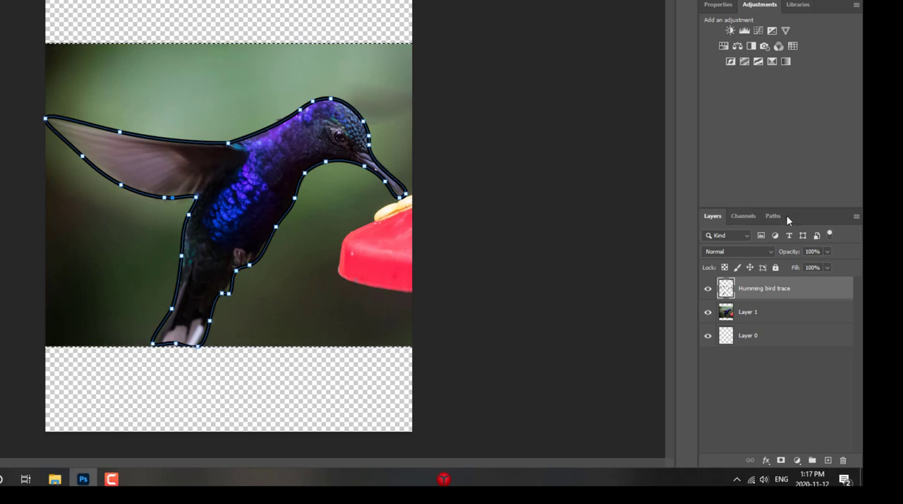
# Deselect the path in the Paths panel and return to the Layers panel.
pyautogui.click(773, 215)
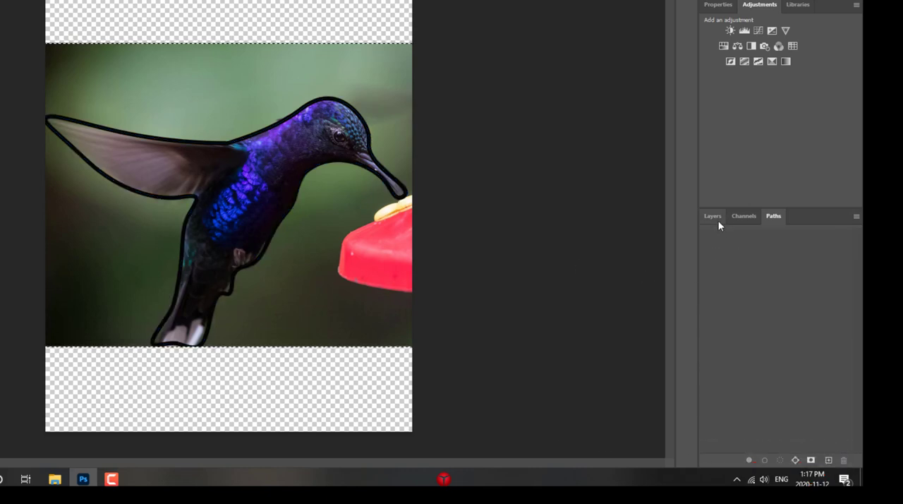
pyautogui.click(713, 216)
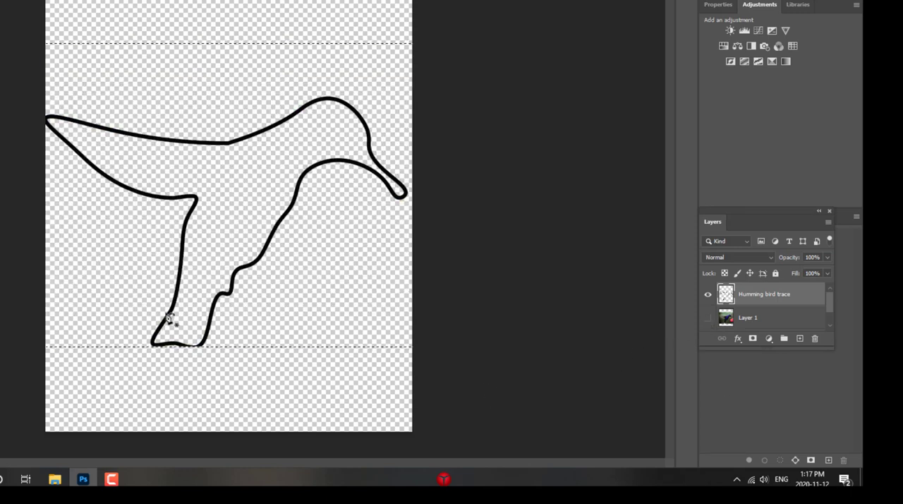
pyautogui.moveTo(551, 307)
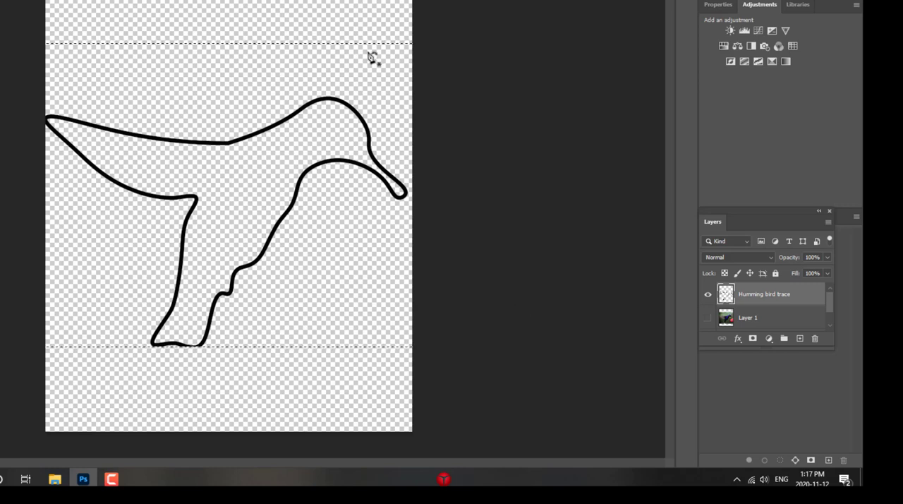
pyautogui.moveTo(221, 107)
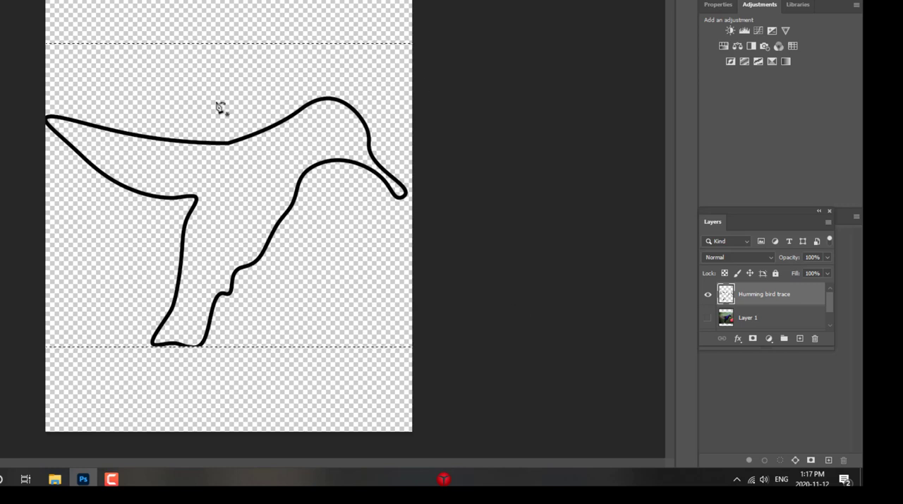
pyautogui.moveTo(343, 171)
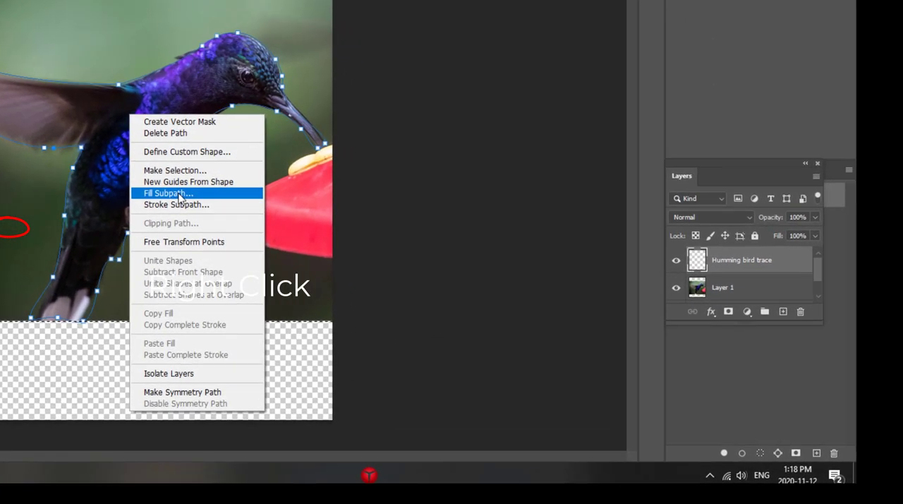
# Fill the hummingbird subpath with the black foreground colour at 100% opacity.
pyautogui.click(167, 192)
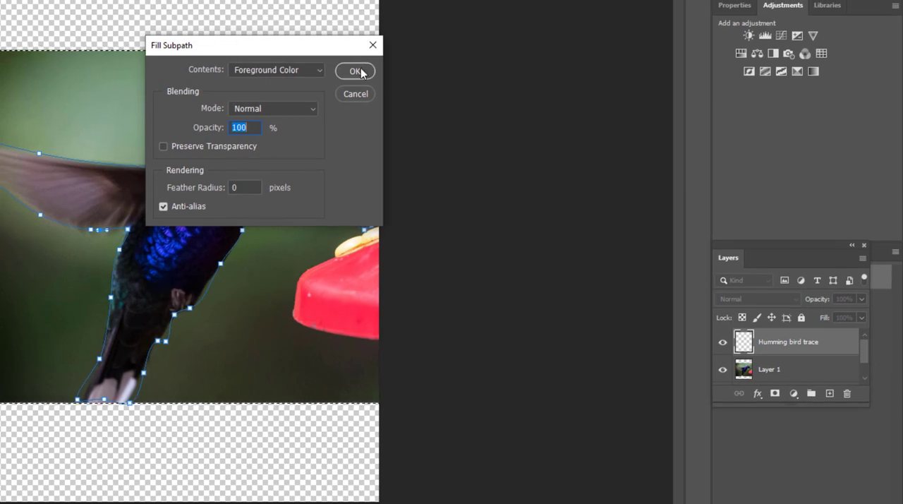
pyautogui.click(355, 71)
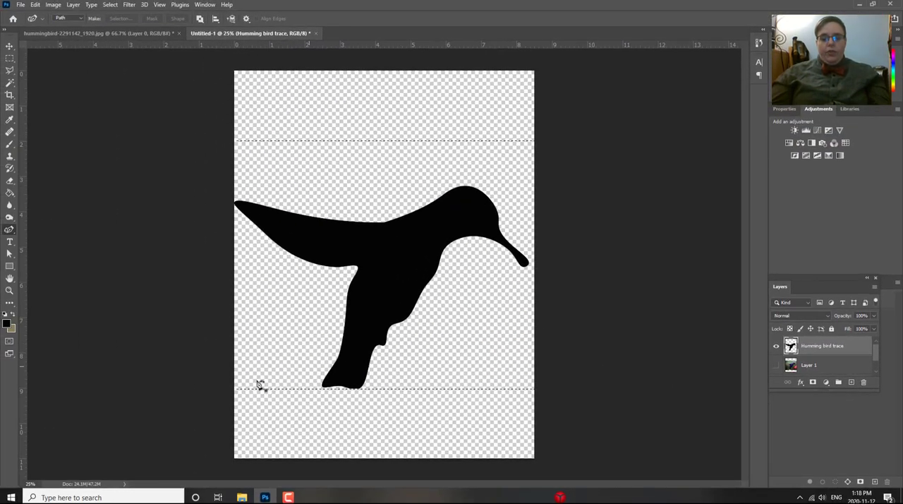
pyautogui.moveTo(353, 359)
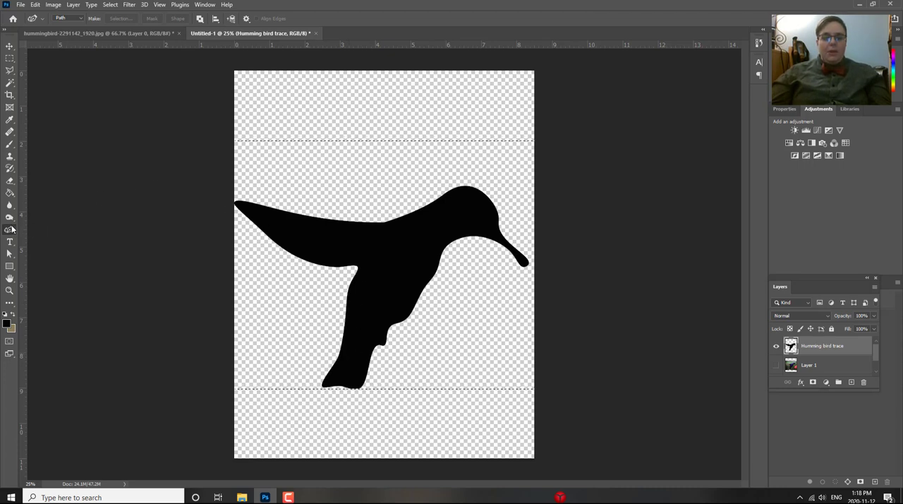
pyautogui.moveTo(472, 265)
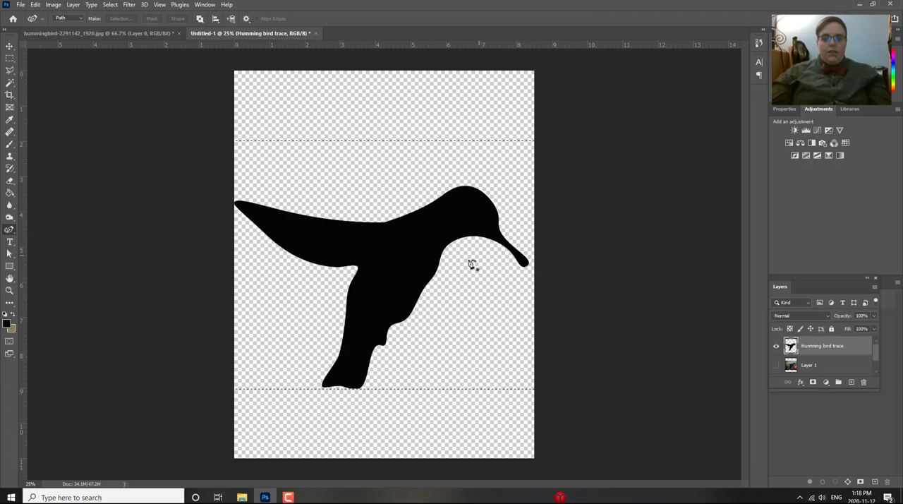
pyautogui.moveTo(339, 84)
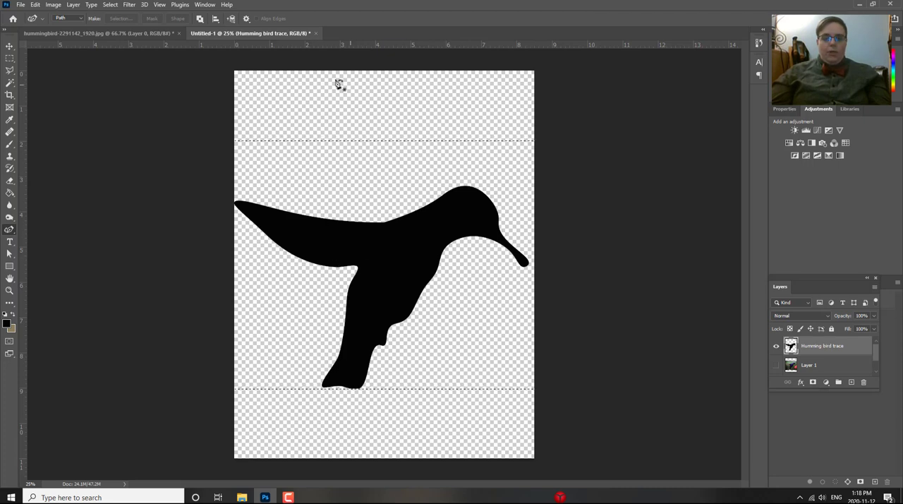
pyautogui.moveTo(412, 341)
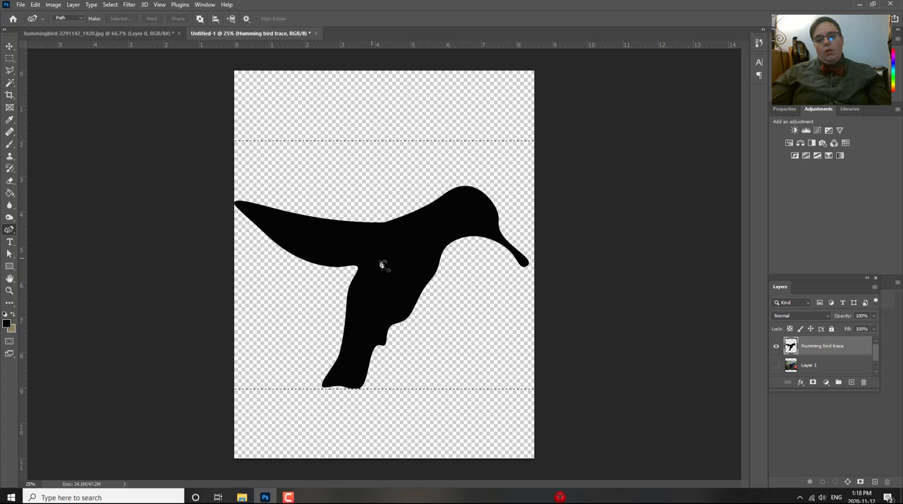
pyautogui.moveTo(38, 274)
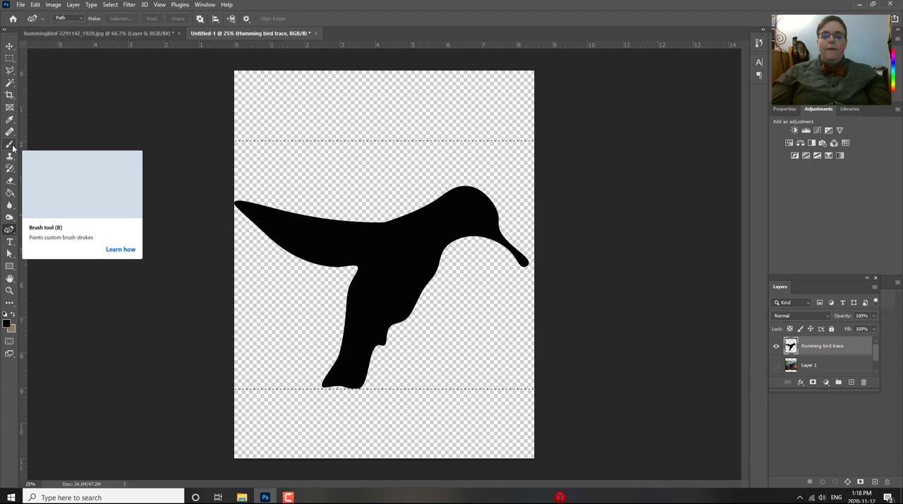
# Open the Brush tool group flyout in the toolbar.
pyautogui.click(9, 144)
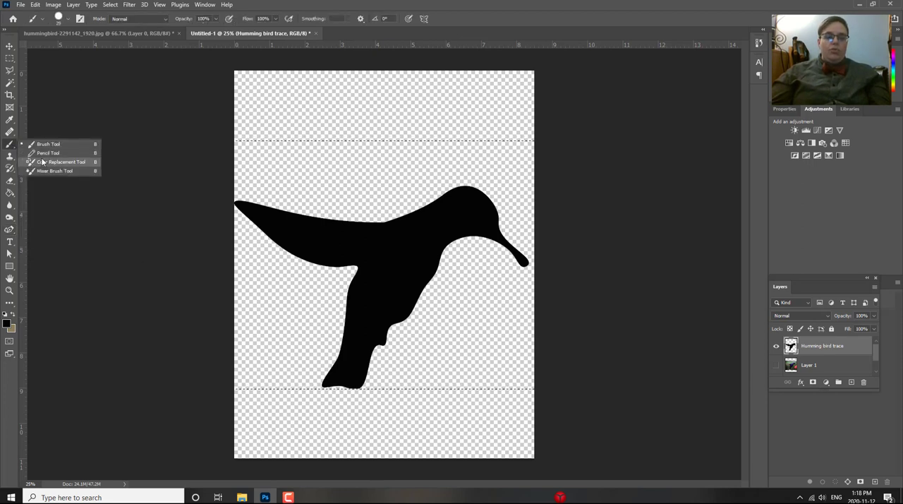